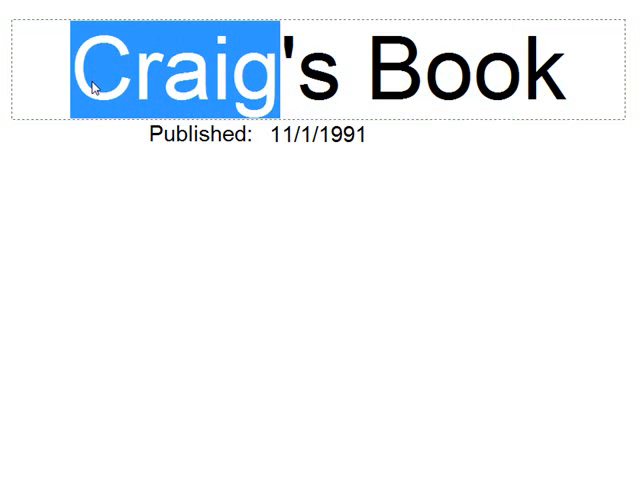
# - Change the live-form title from Craig's Book to Heidi's Book and reload to confirm it persists
pyautogui.write('Heidi')
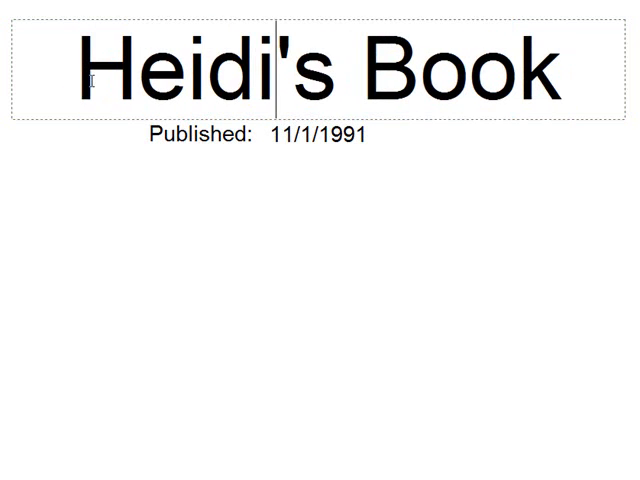
pyautogui.moveTo(97, 239)
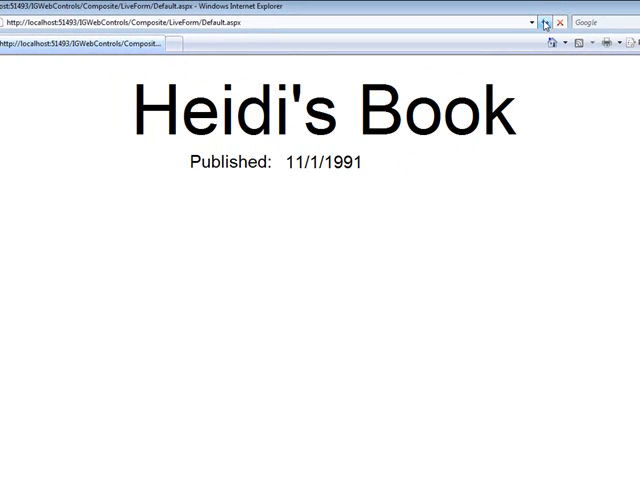
pyautogui.click(320, 155)
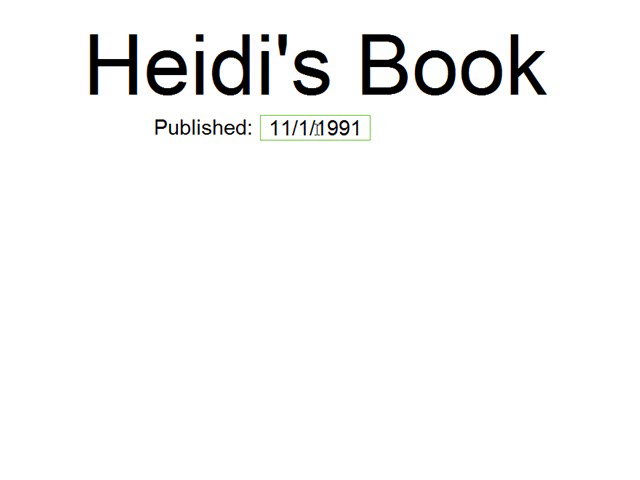
# - Live-edit the published date and title, picking a new day from the November 1991 calendar
pyautogui.doubleClick(310, 65)
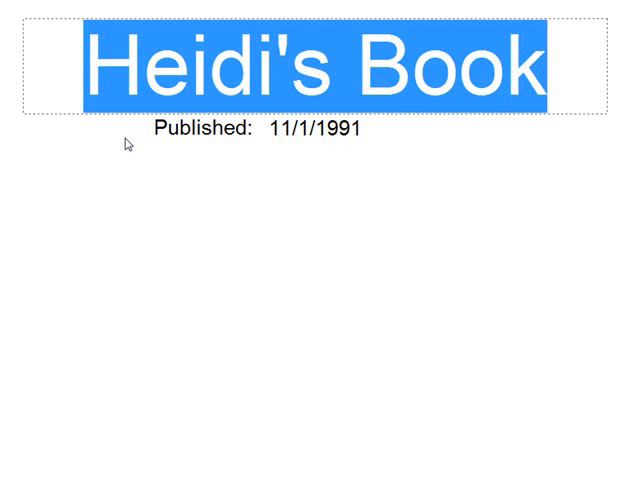
pyautogui.click(315, 128)
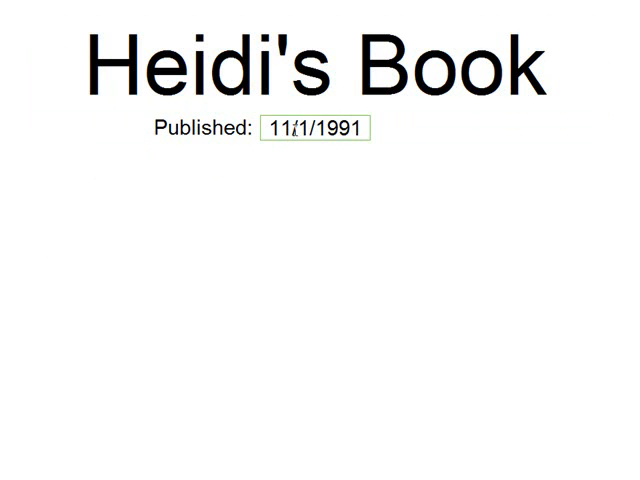
pyautogui.click(318, 125)
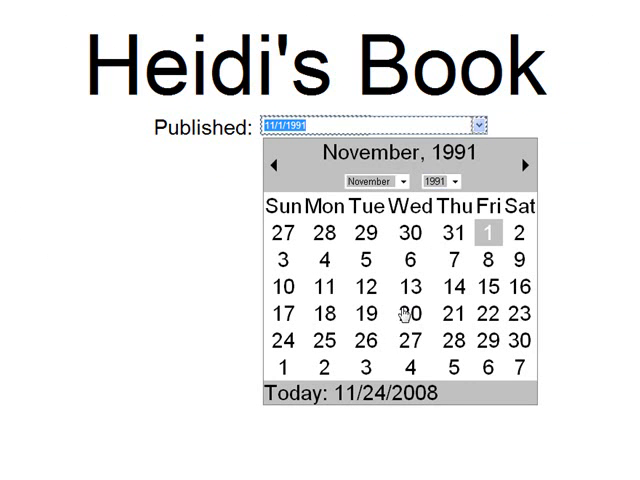
pyautogui.click(407, 313)
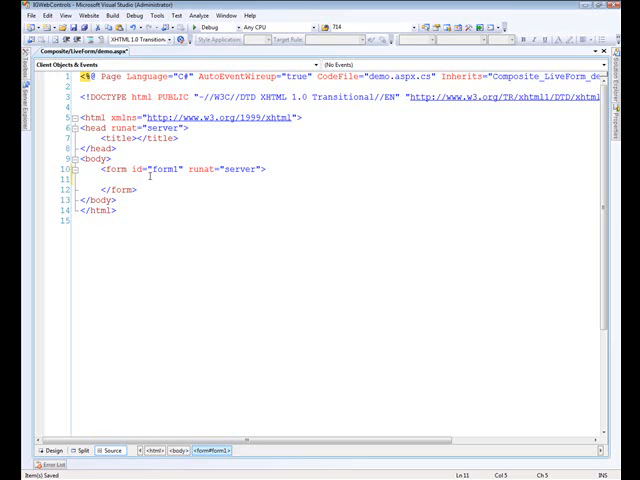
# - Add <asp:ScriptManager ID="sm" runat="server" EnablePageMethods="true" /> inside form1
pyautogui.write('<as[p')
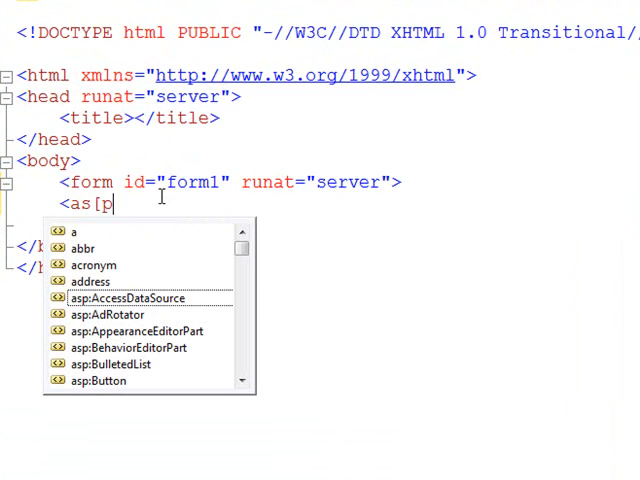
pyautogui.write('sp:sc')
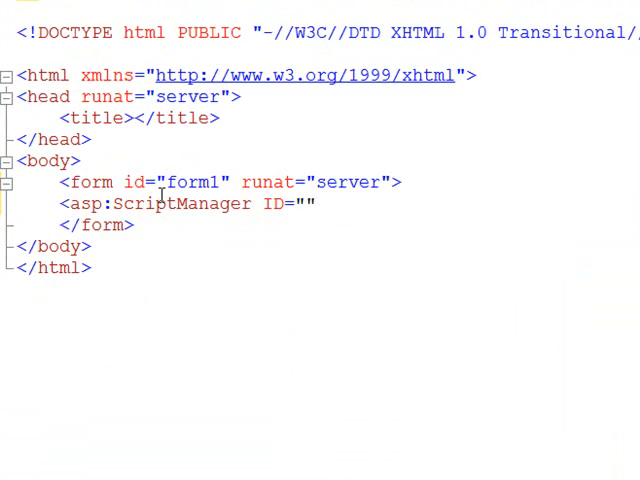
pyautogui.write('sm" runat="server" />')
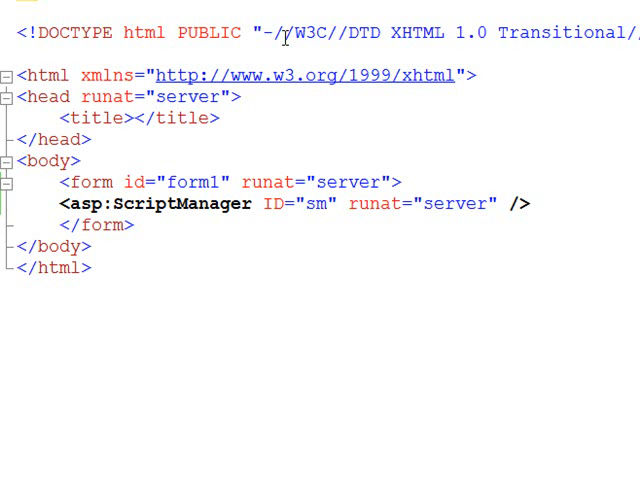
pyautogui.write('ePageMethods')
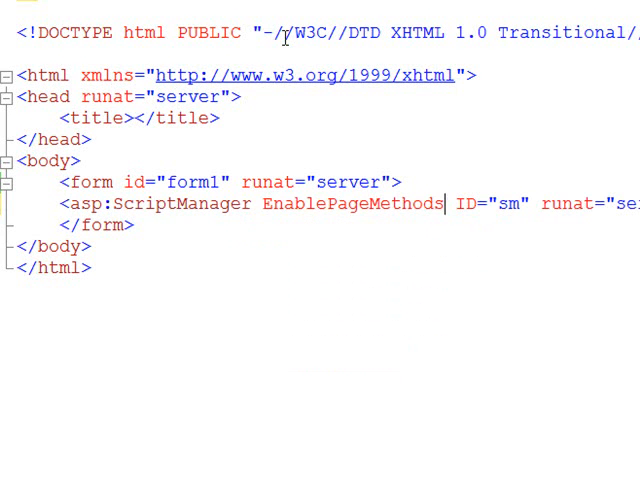
pyautogui.write('="true"')
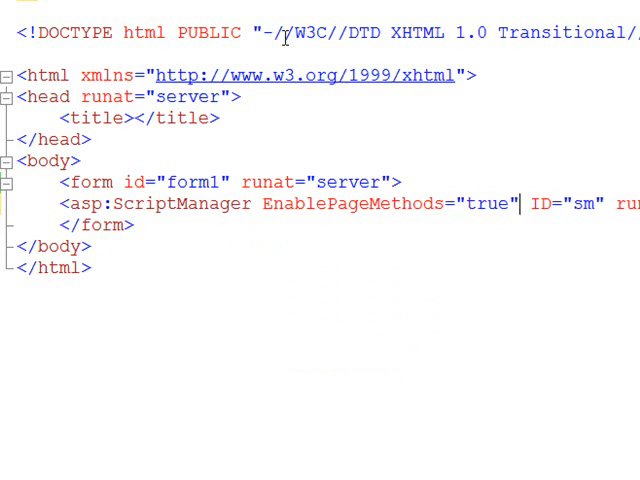
pyautogui.press('Return')
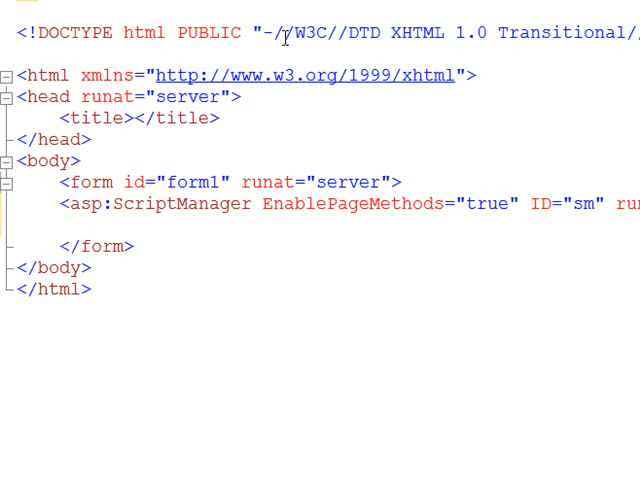
# - Add a hidden input with id 'bookID' and empty value, followed by an empty div
pyautogui.write('<input')
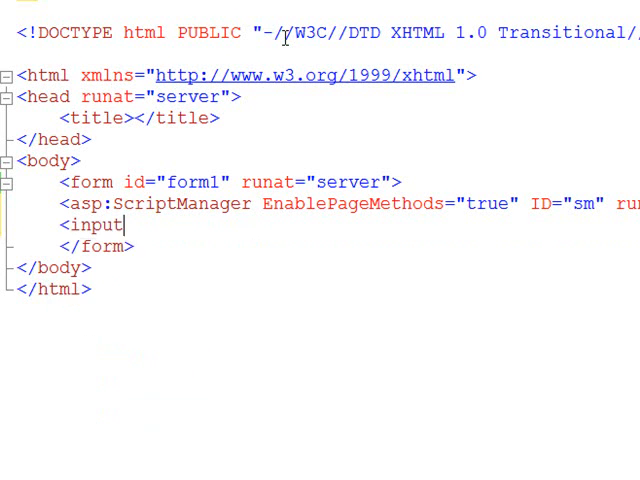
pyautogui.write('type="')
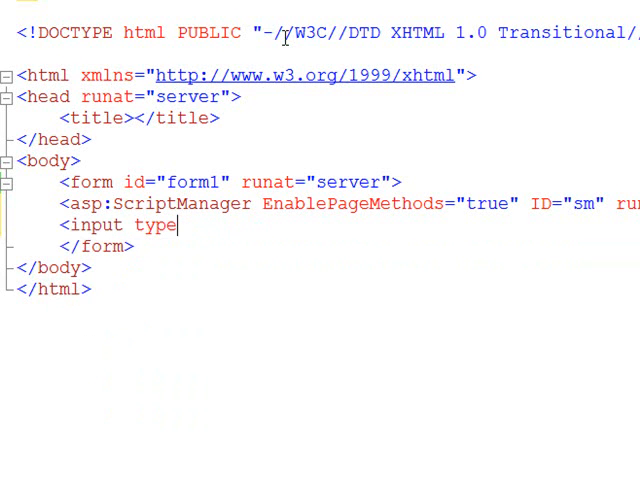
pyautogui.write('="h"')
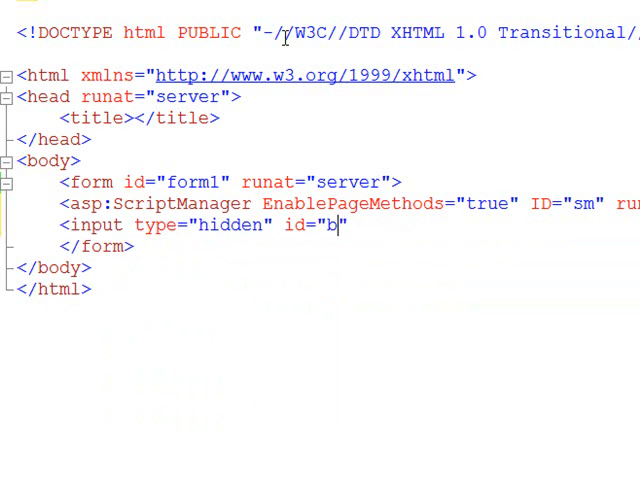
pyautogui.write('ookID" value="" />')
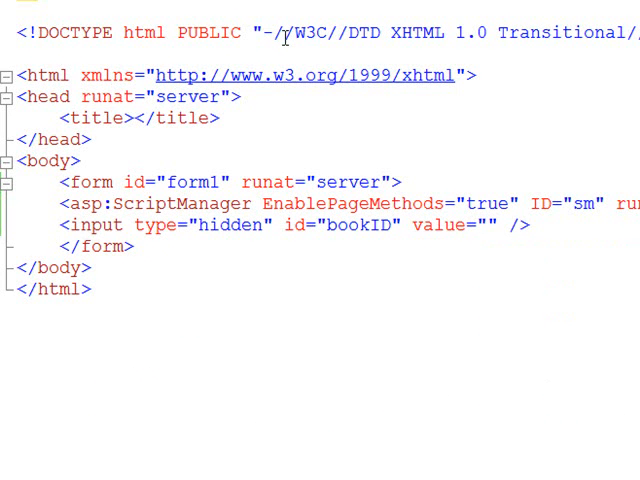
pyautogui.press('enter')
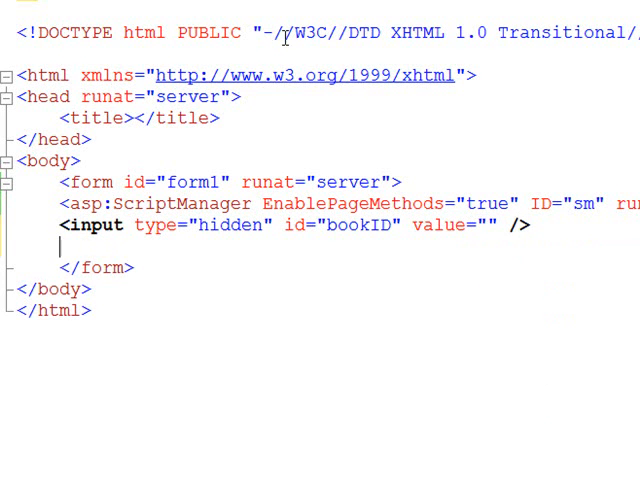
pyautogui.write('<div></div>')
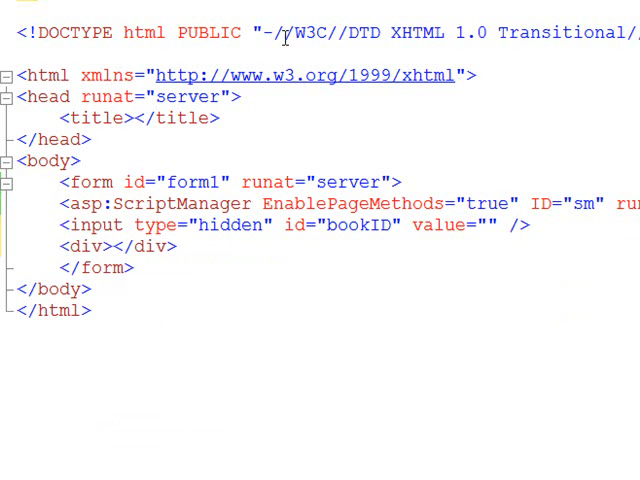
pyautogui.write('<')
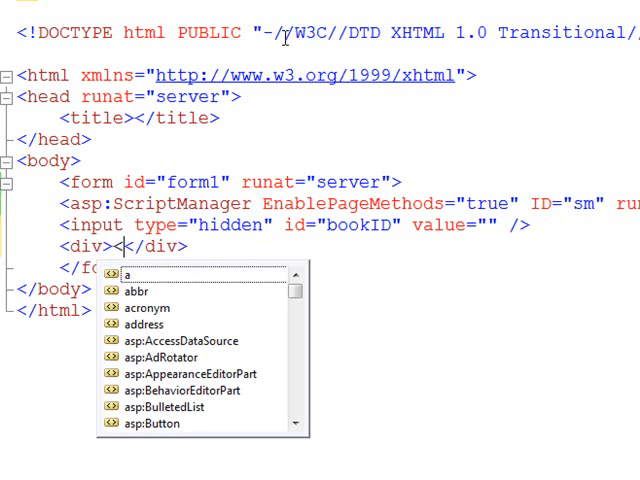
# - Drag a NetAdvantage WebTextEdit from the Toolbox into the div and rename its ID to txtTitle
pyautogui.press('escape')
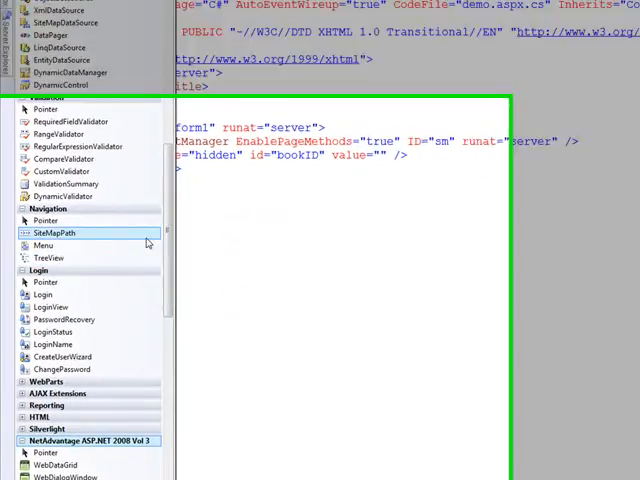
pyautogui.scroll(-3)
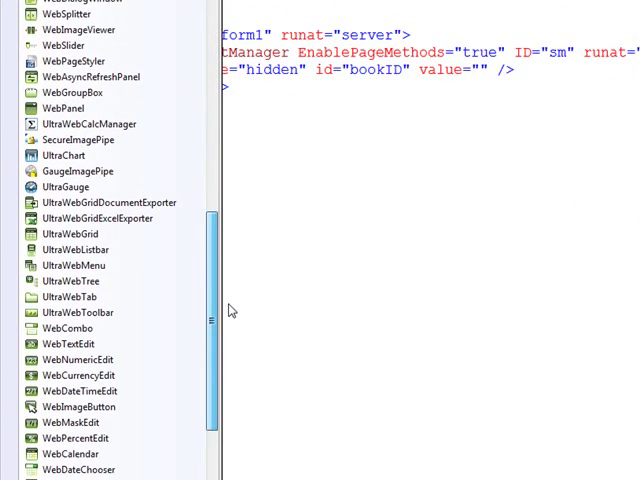
pyautogui.scroll(-3)
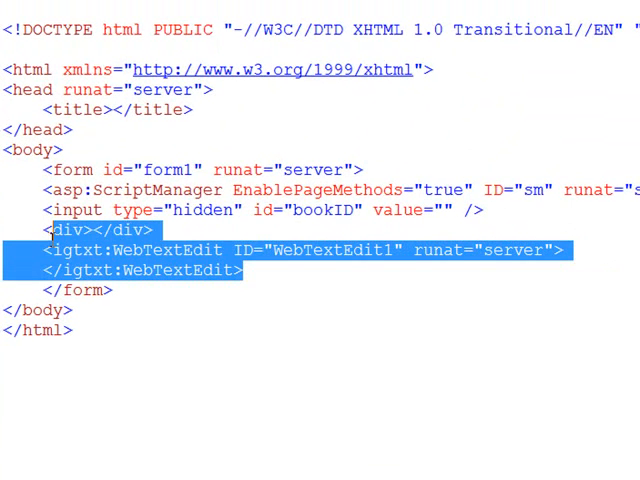
pyautogui.press('Delete')
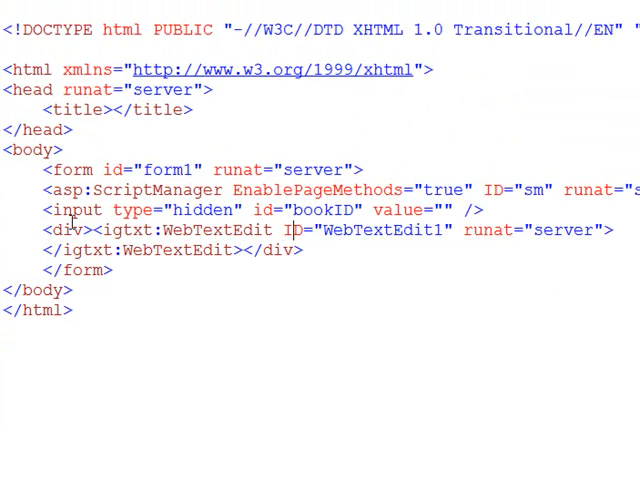
pyautogui.doubleClick(385, 230)
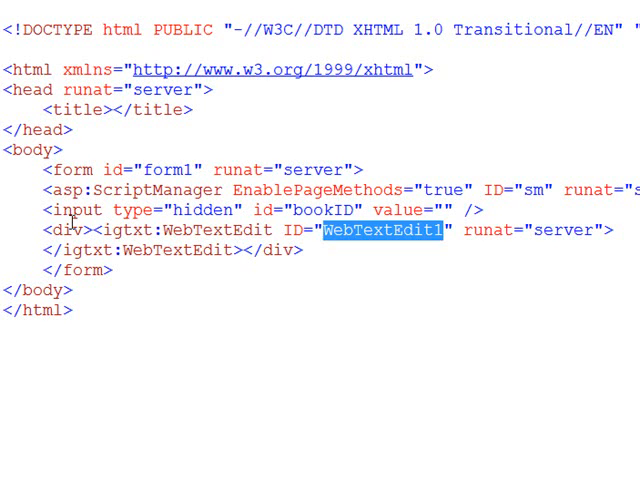
pyautogui.write('txt')
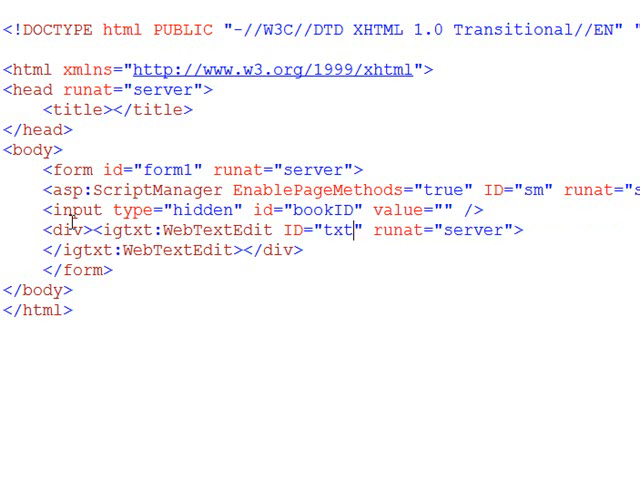
pyautogui.write('Title')
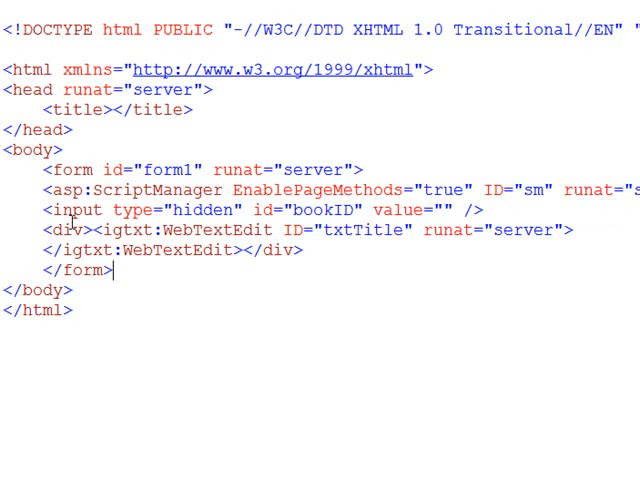
# - Add onfocus="txtTitle_Focus();" and onblur="txtTitle_Blur();" to the txtTitle WebTextEdit
pyautogui.click(245, 250)
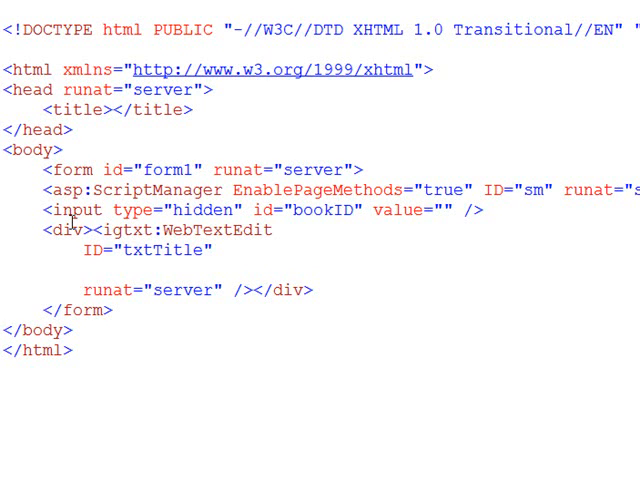
pyautogui.write('onfocus')
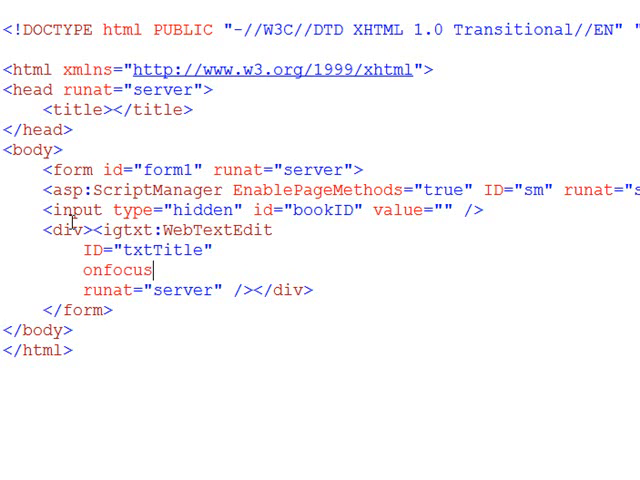
pyautogui.write('="txtTti"')
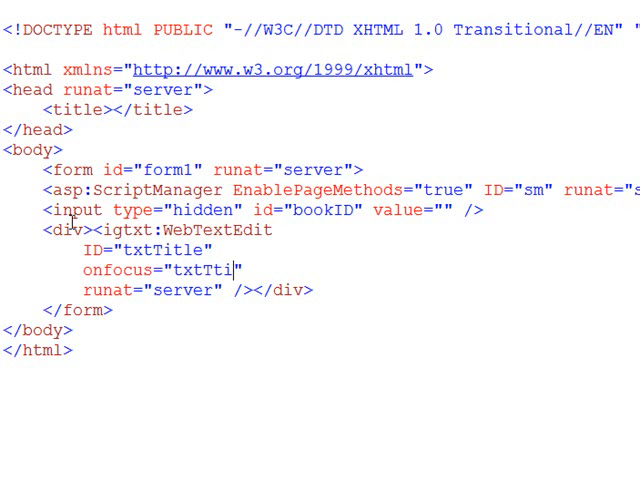
pyautogui.press('Backspace')
pyautogui.write('itle_Focus')
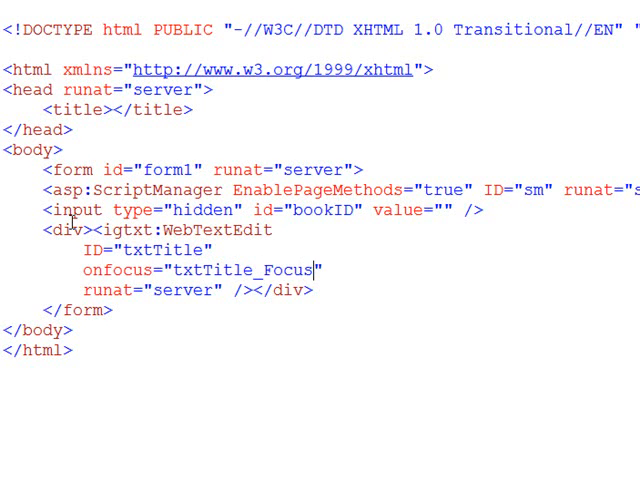
pyautogui.write('();')
pyautogui.write('on')
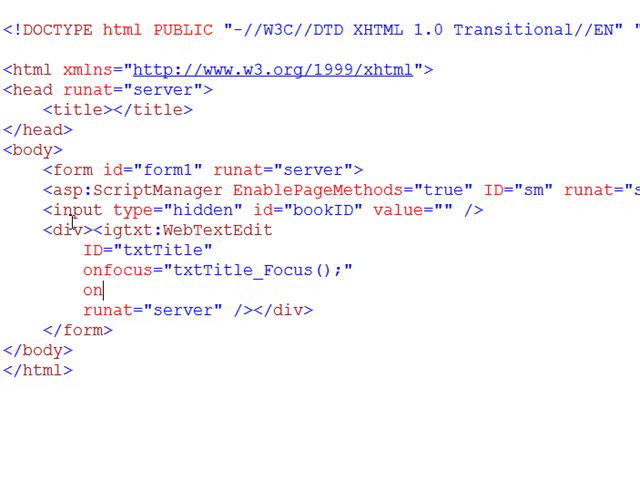
pyautogui.write('blur="')
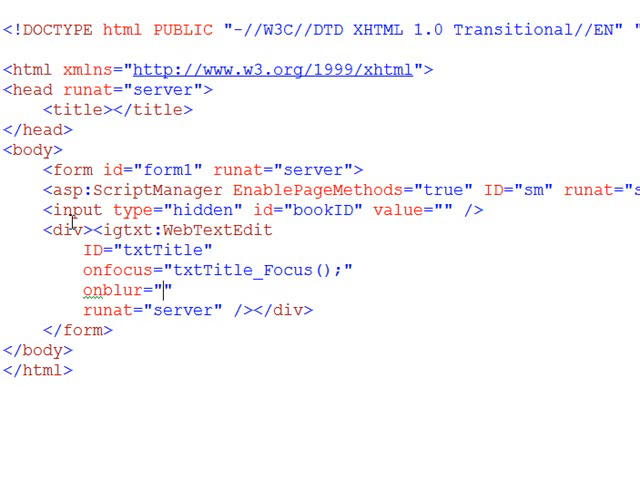
pyautogui.write('txtTitle_')
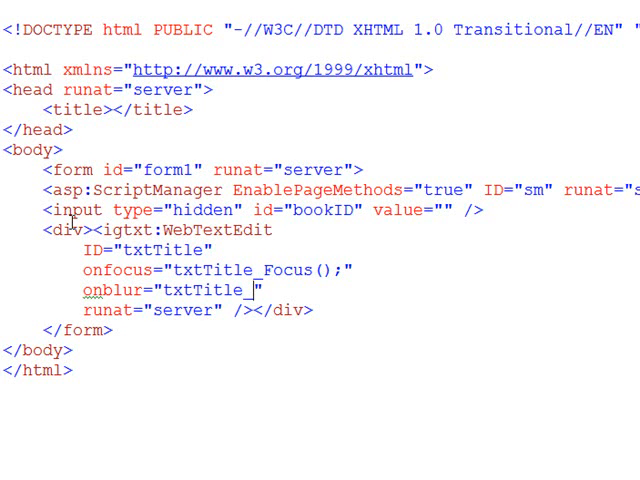
pyautogui.write('Blur();')
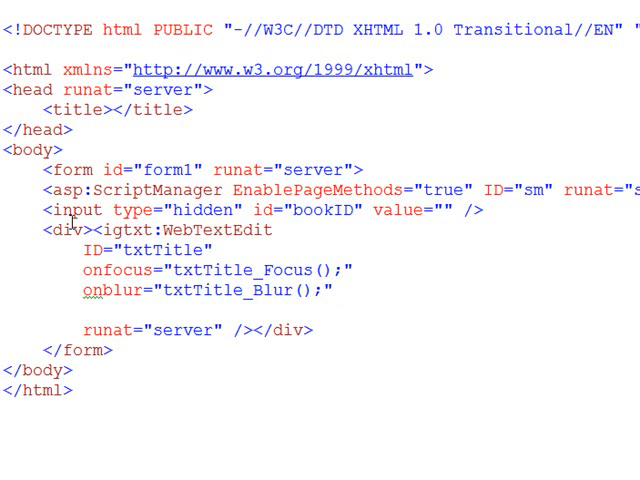
# - Add onclick="txtTitle_Click();" and Width="800" to the txtTitle WebTextEdit
pyautogui.write('oncl')
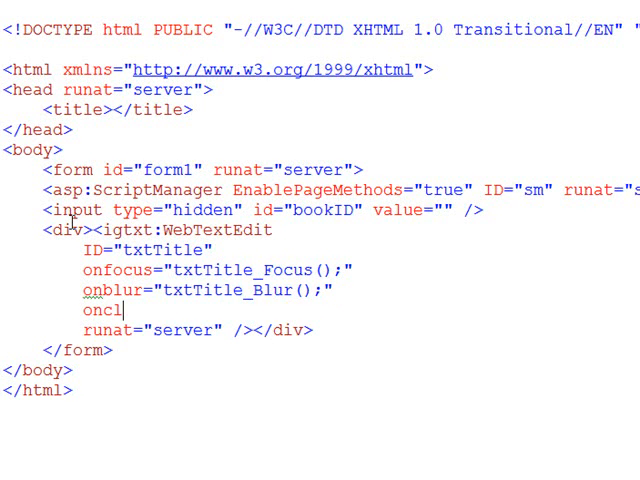
pyautogui.write('ick="txtTitle_"')
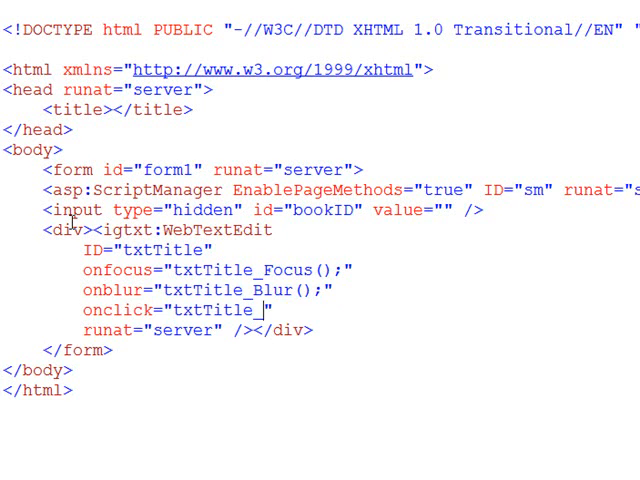
pyautogui.write('Clicc')
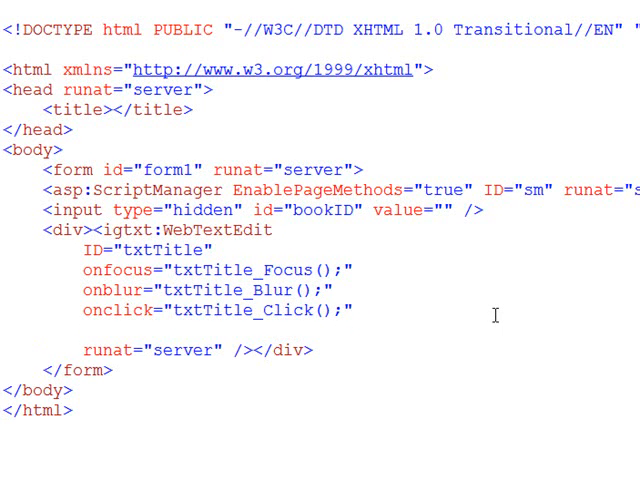
pyautogui.write('Width')
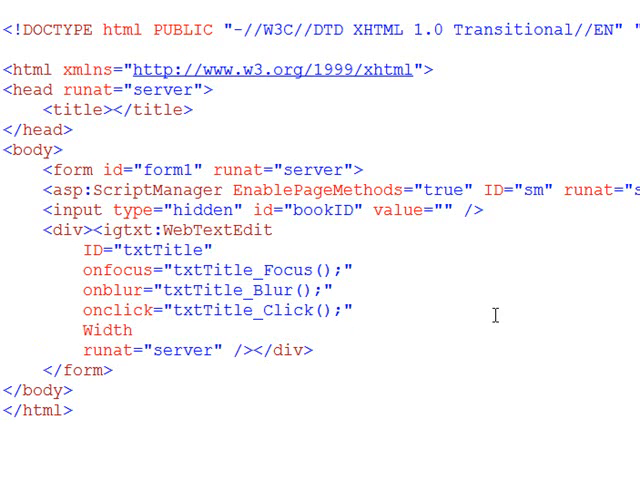
pyautogui.write('="8"')
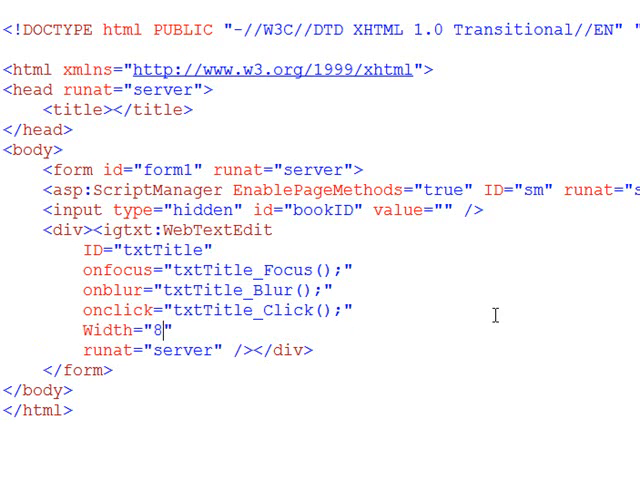
pyautogui.write('00')
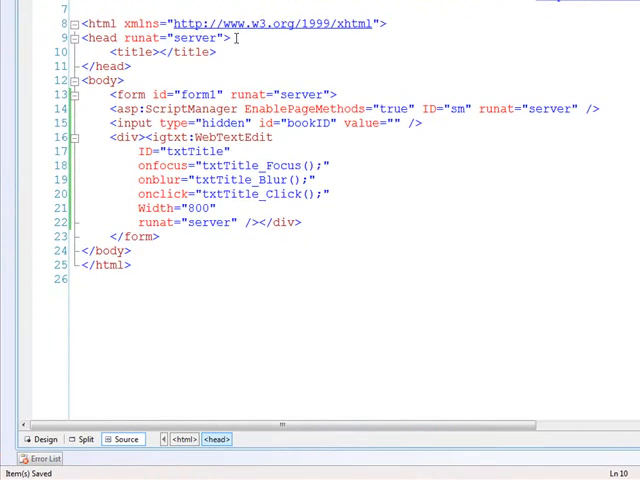
pyautogui.scroll(-3)
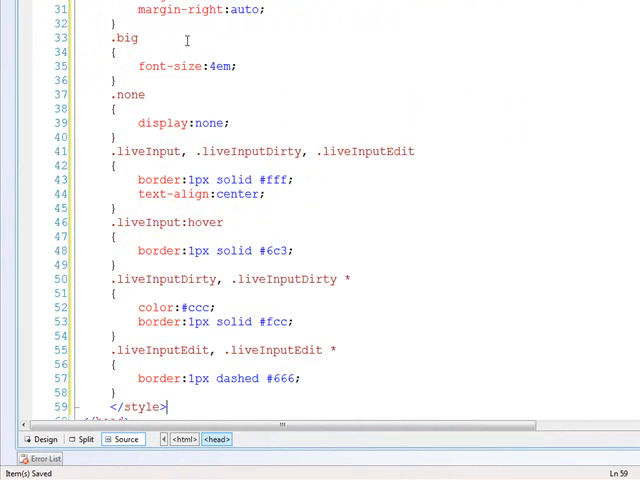
pyautogui.scroll(3)
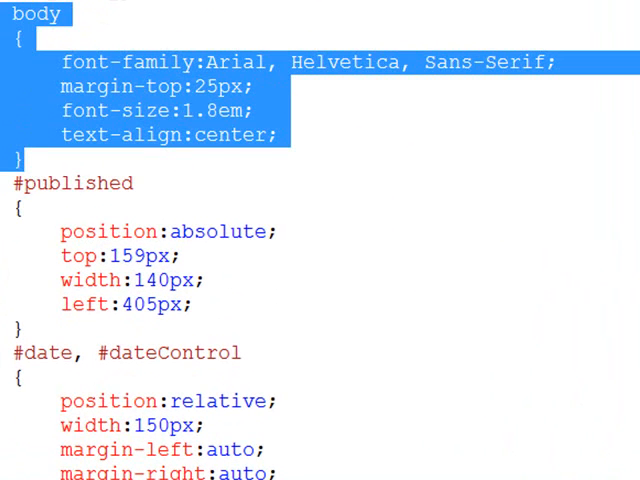
pyautogui.moveTo(238, 48)
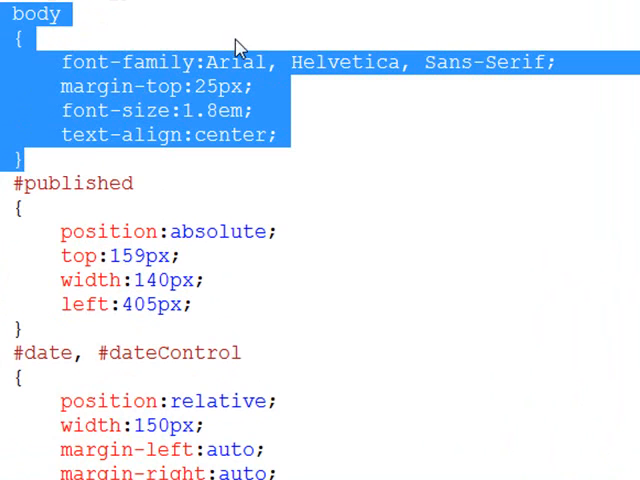
pyautogui.doubleClick(240, 62)
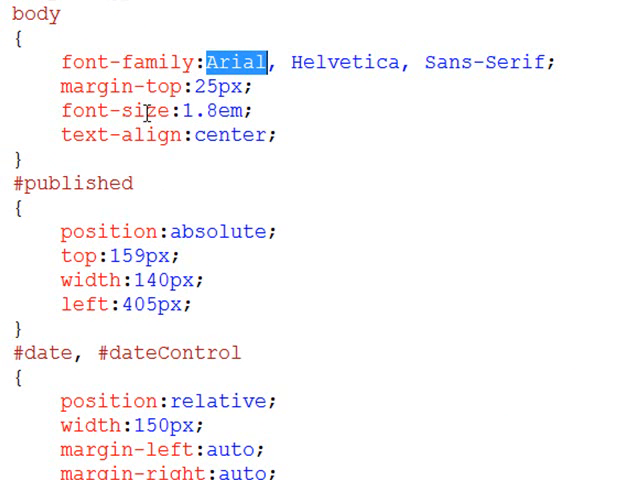
pyautogui.doubleClick(75, 183)
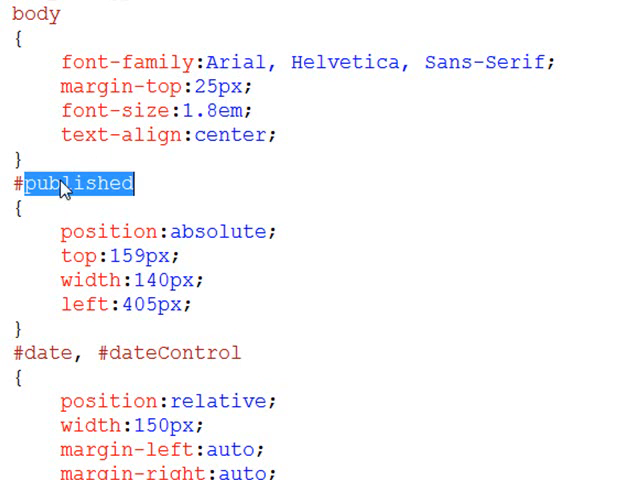
pyautogui.moveTo(57, 80)
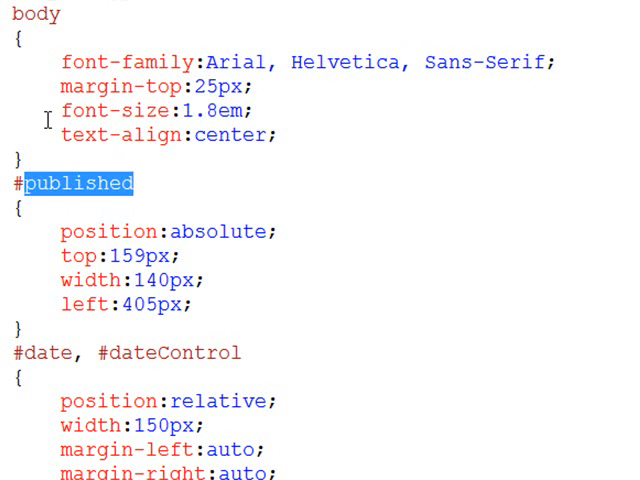
pyautogui.scroll(-3)
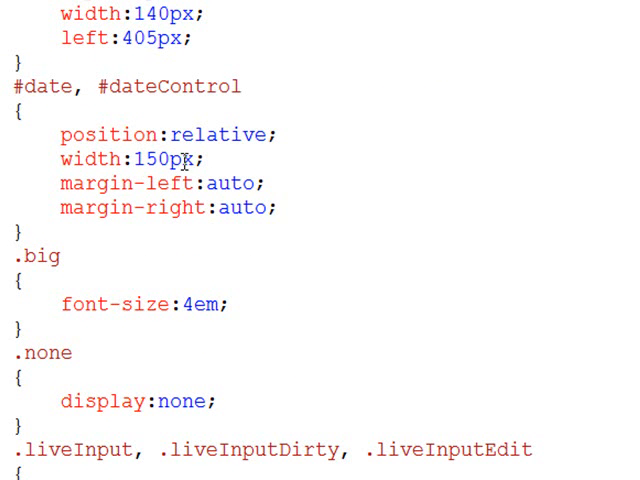
pyautogui.moveTo(135, 183)
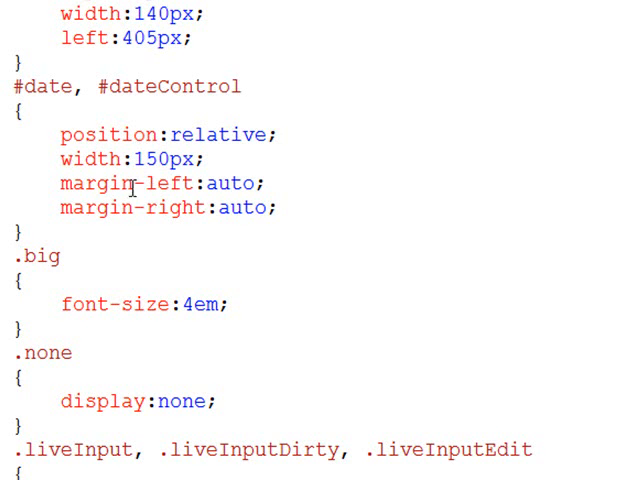
pyautogui.scroll(-3)
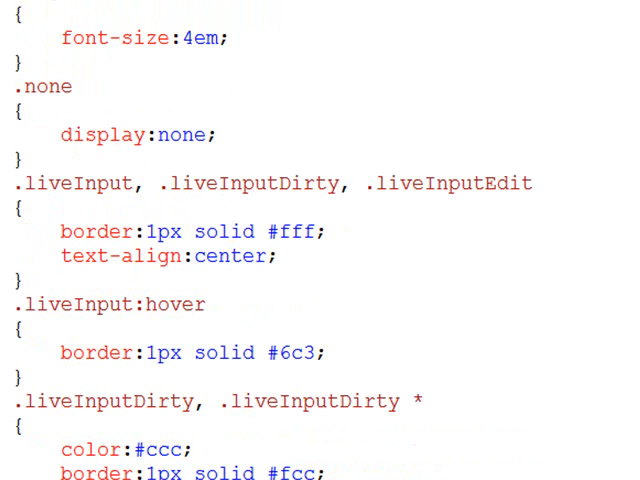
pyautogui.click(12, 87)
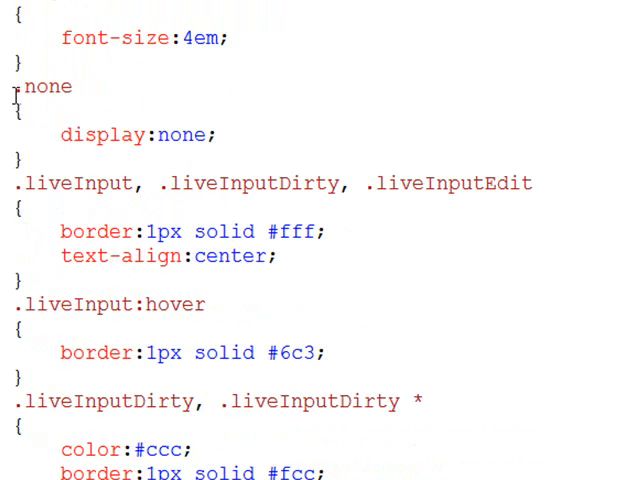
pyautogui.moveTo(15, 87); pyautogui.dragTo(25, 160)
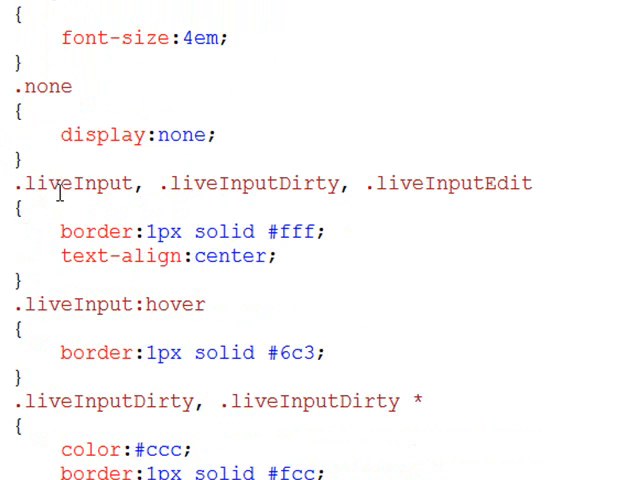
pyautogui.doubleClick(70, 183)
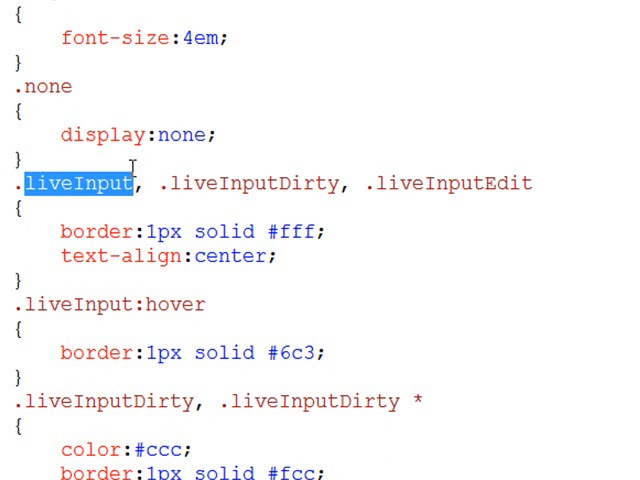
pyautogui.doubleClick(255, 183)
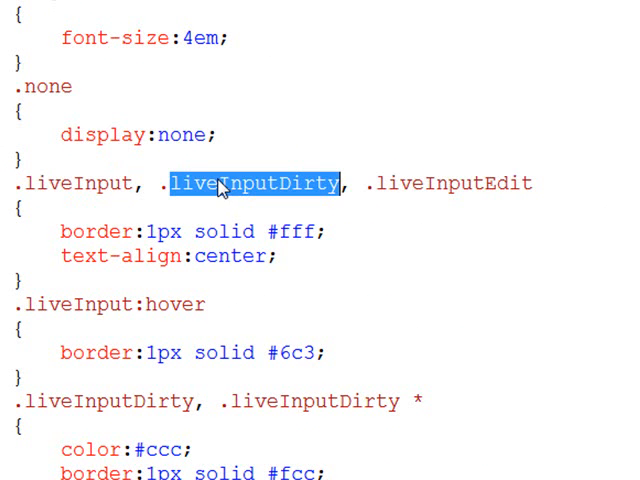
pyautogui.moveTo(443, 198)
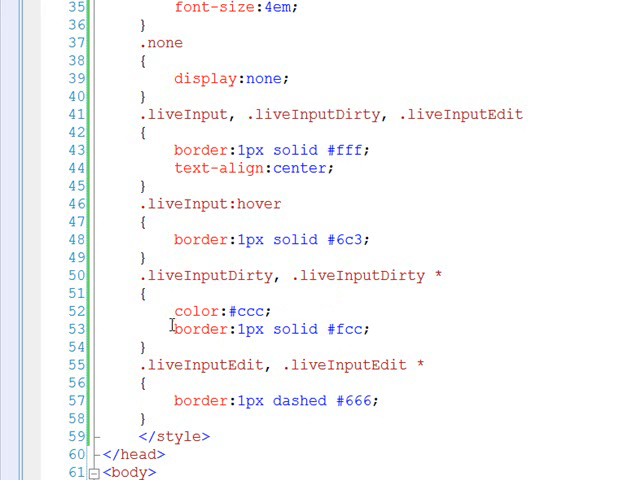
pyautogui.tripleClick(270, 328)
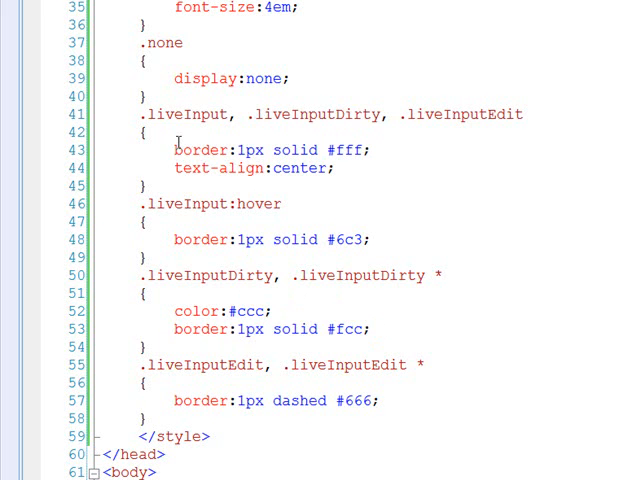
pyautogui.moveTo(193, 149); pyautogui.dragTo(334, 168)
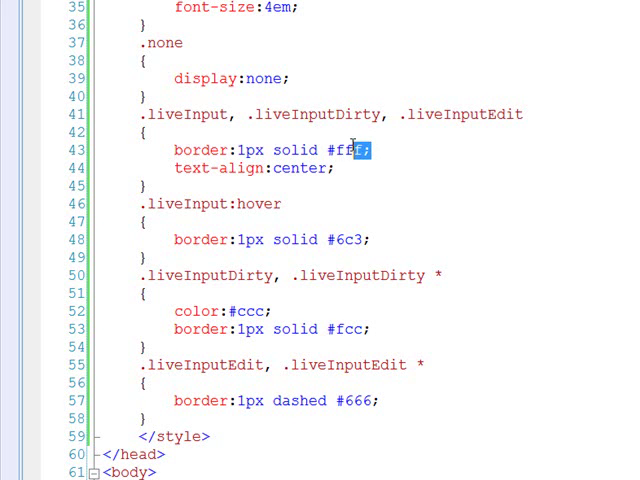
pyautogui.tripleClick(270, 150)
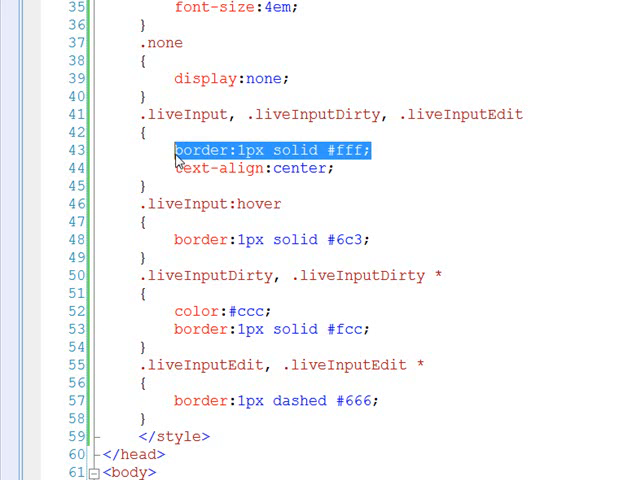
pyautogui.moveTo(385, 239)
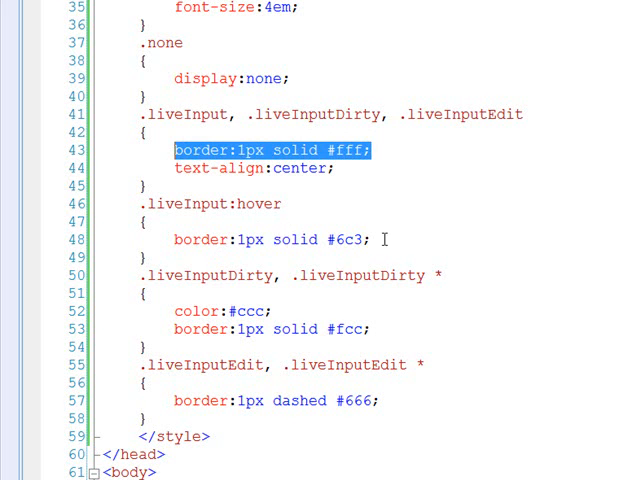
pyautogui.doubleClick(347, 239)
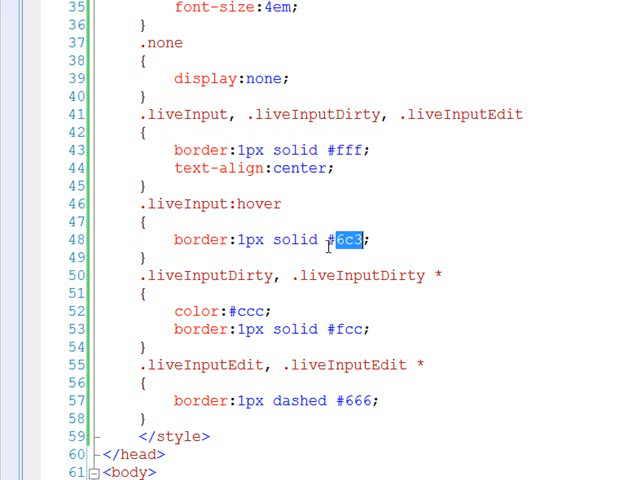
pyautogui.doubleClick(356, 400)
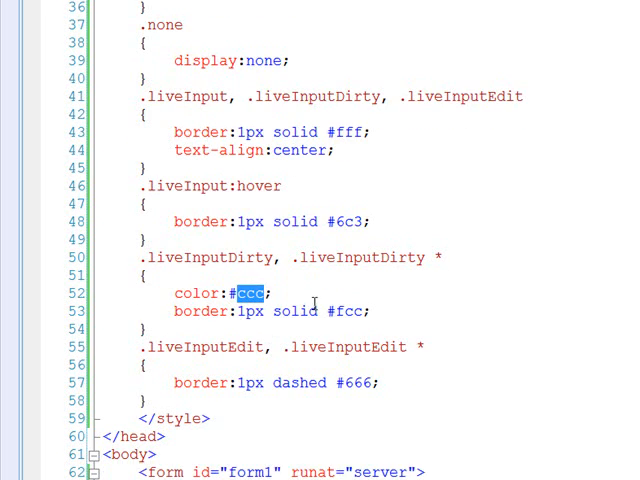
pyautogui.scroll(-3)
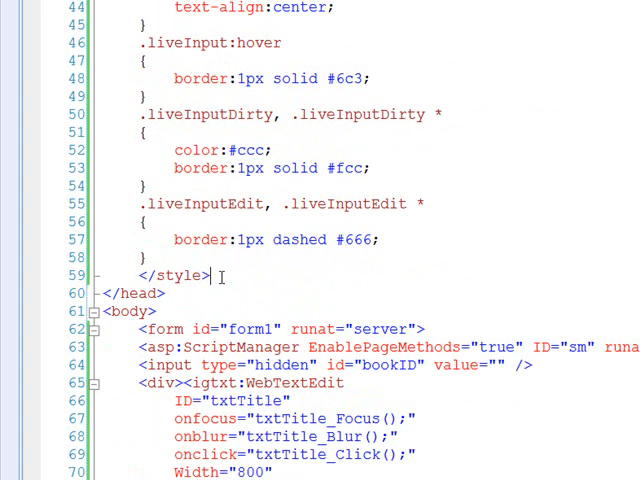
# - Insert a <script type="text/javascript"> block below the closing style tag
pyautogui.write('<script type="')
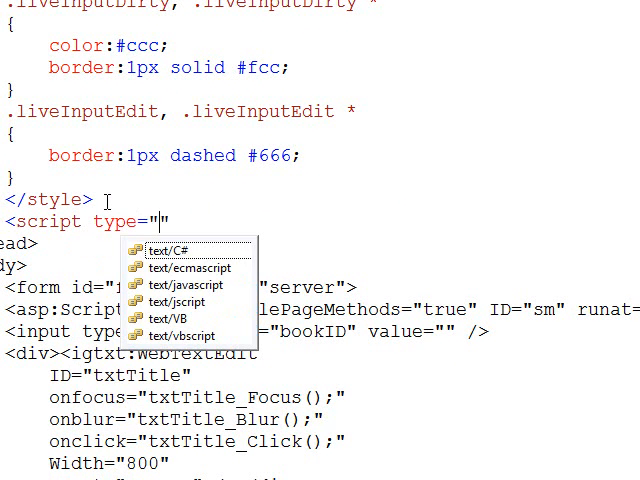
pyautogui.click(186, 297)
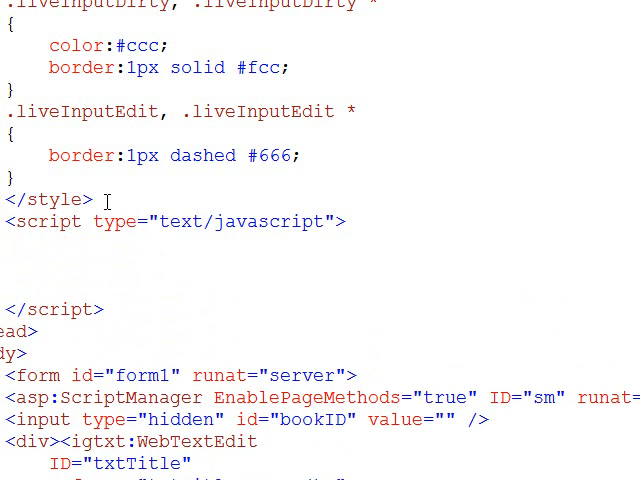
# - Declare function addCssClass(clt, cssName) with empty braces in the script block
pyautogui.write('function')
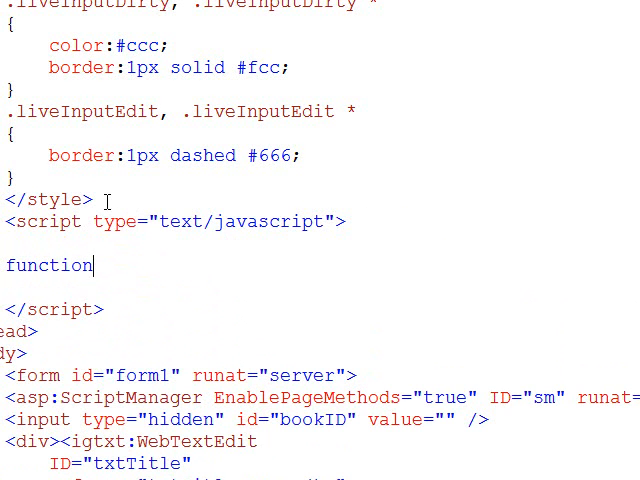
pyautogui.write('addCss')
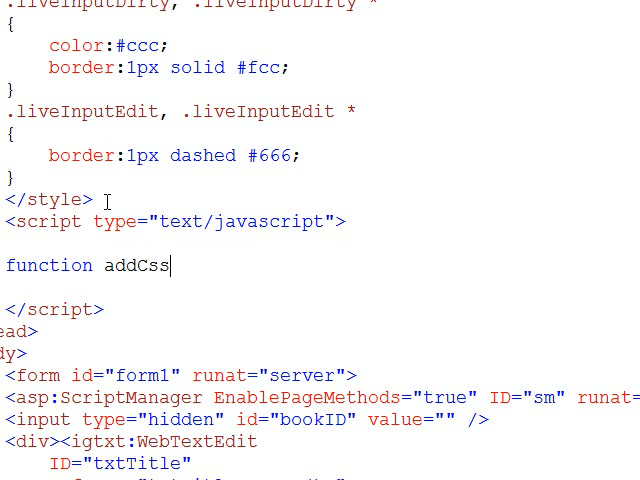
pyautogui.write('Class(')
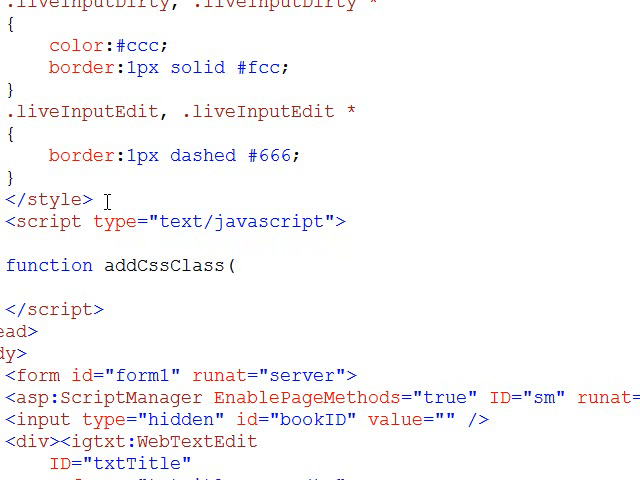
pyautogui.write('clt,')
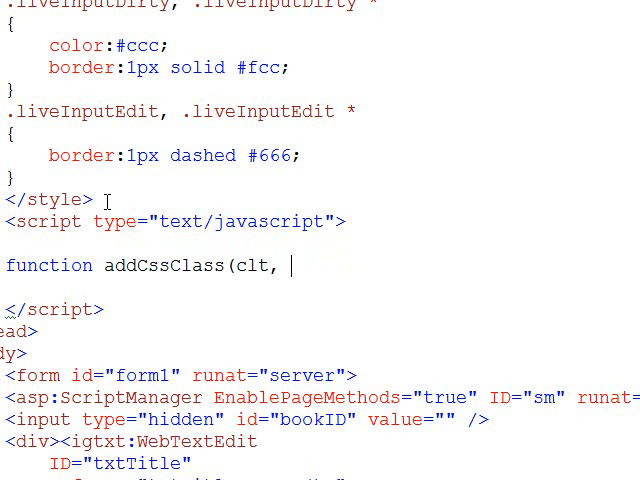
pyautogui.write('c')
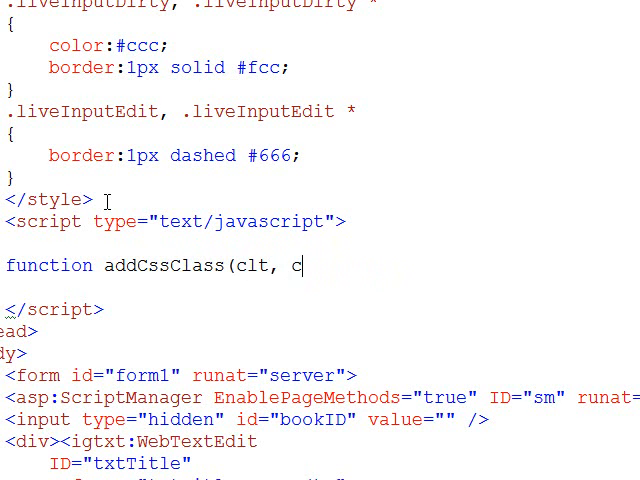
pyautogui.write('ssNam')
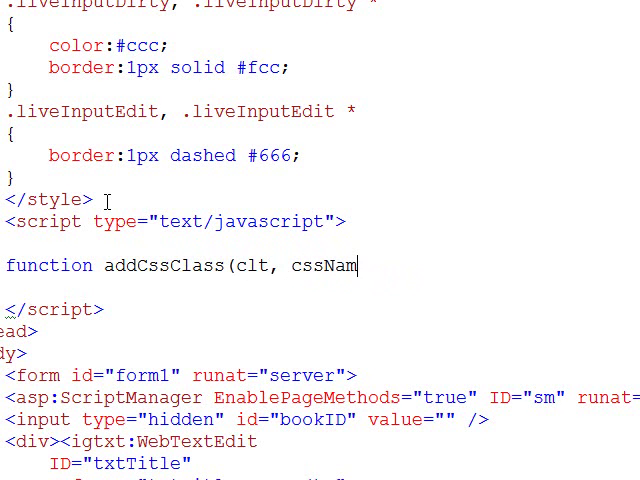
pyautogui.write('e)')
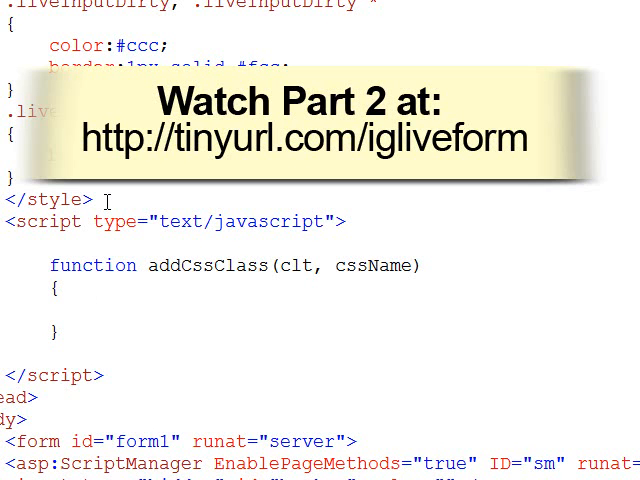
# - Rename the parameter to ctl and write var c = (ctl.Element) ? ctl.Element : ctl;
pyautogui.write('var c')
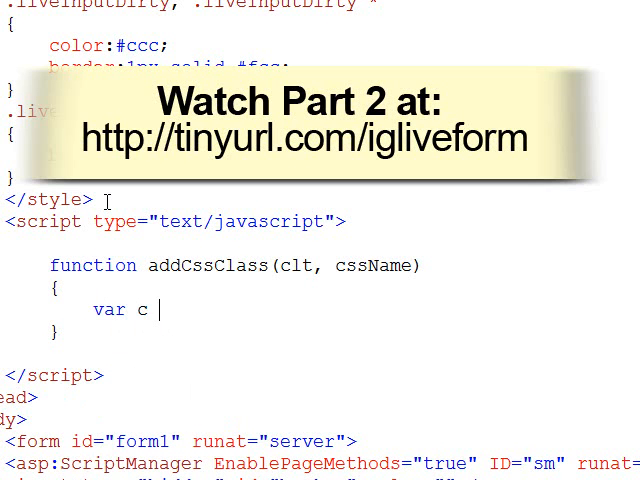
pyautogui.write('= (')
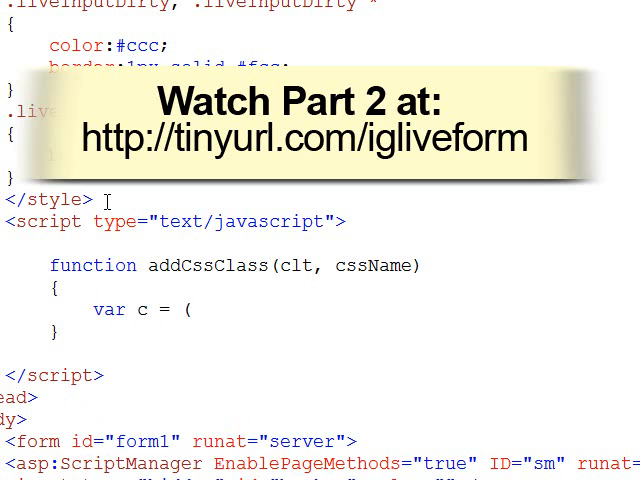
pyautogui.write('tl')
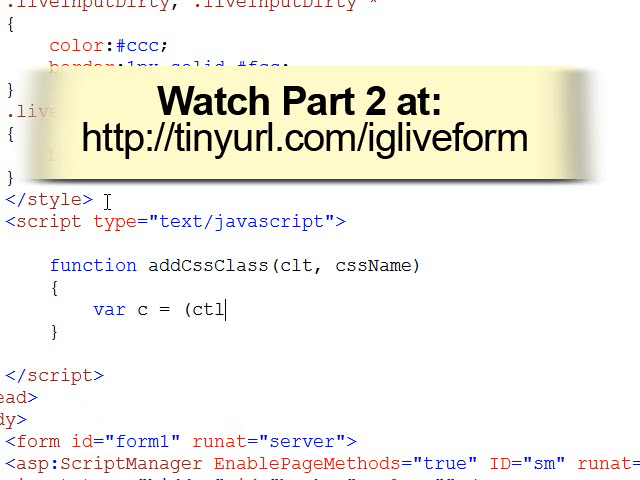
pyautogui.press('BackSpace')
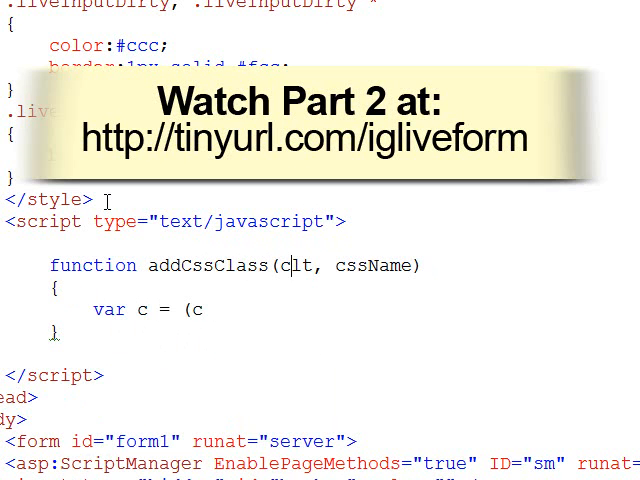
pyautogui.write('tl')
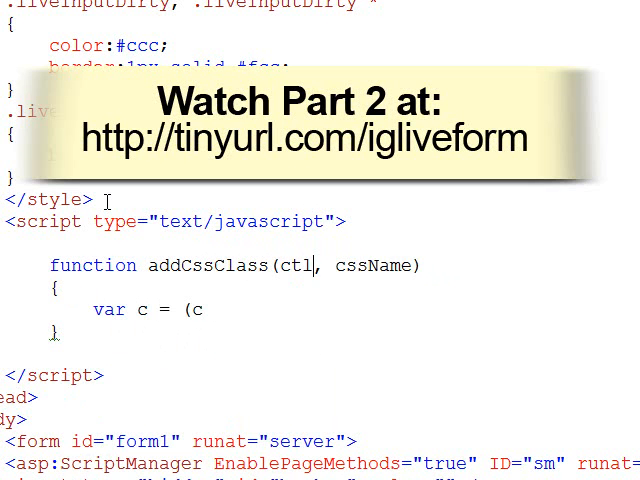
pyautogui.write('tl.')
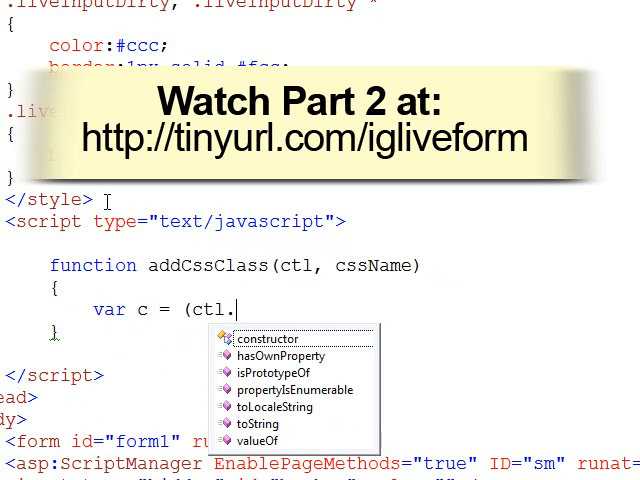
pyautogui.write('E')
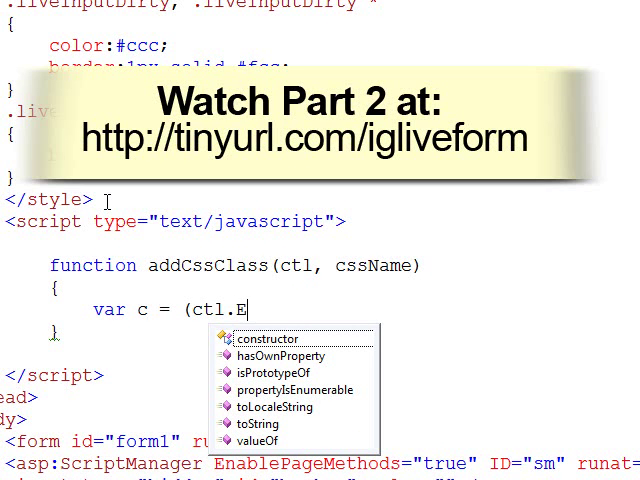
pyautogui.write('lement)')
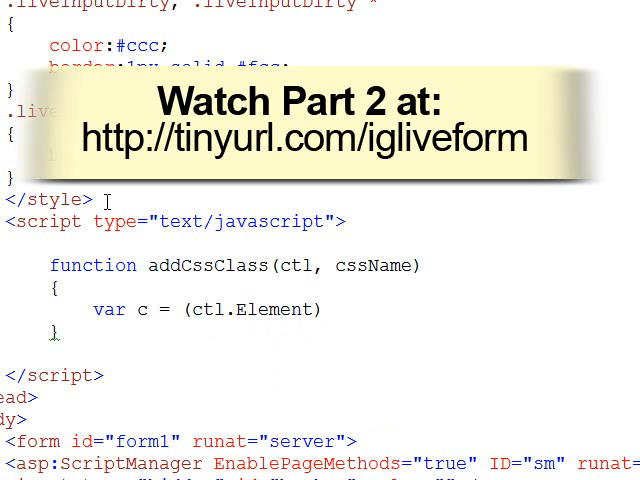
pyautogui.write('?')
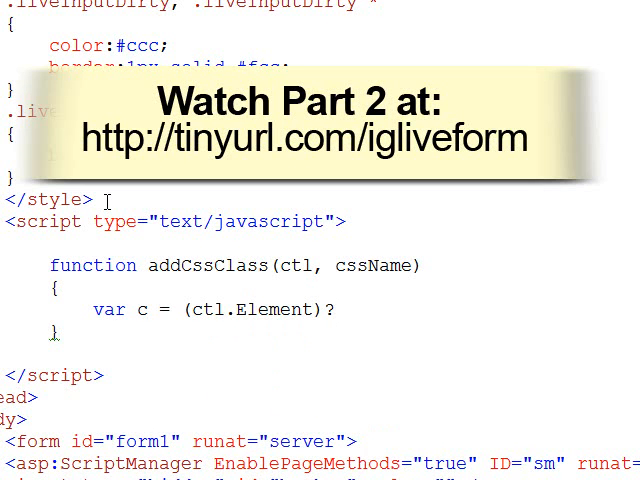
pyautogui.write('cl')
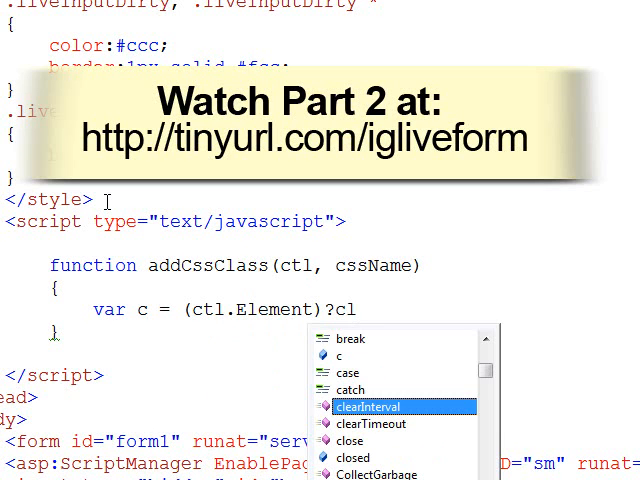
pyautogui.write('ctl.Element : ctl;')
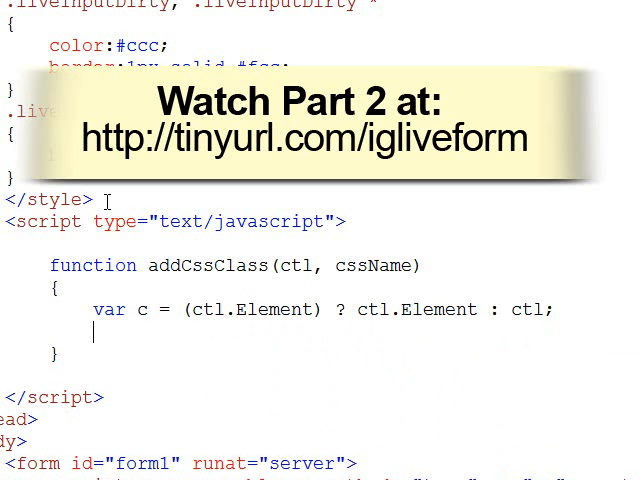
# - Start the line c.className += (" " + cssName + " to append the class
pyautogui.write('c.')
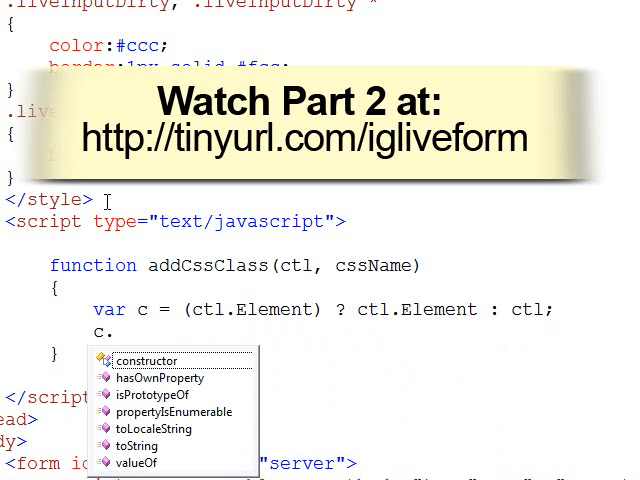
pyautogui.write('className')
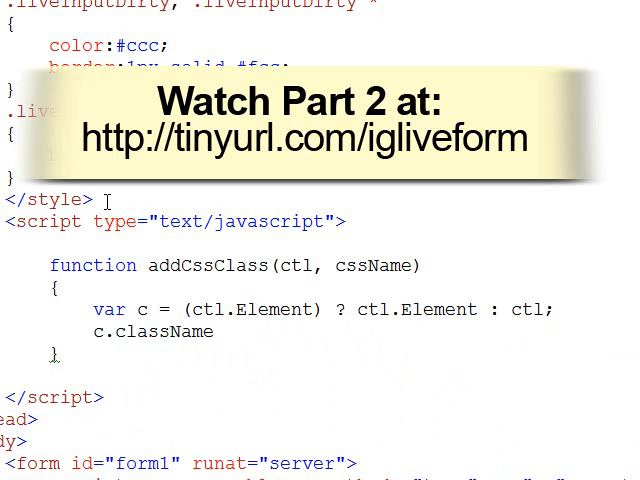
pyautogui.write('+=')
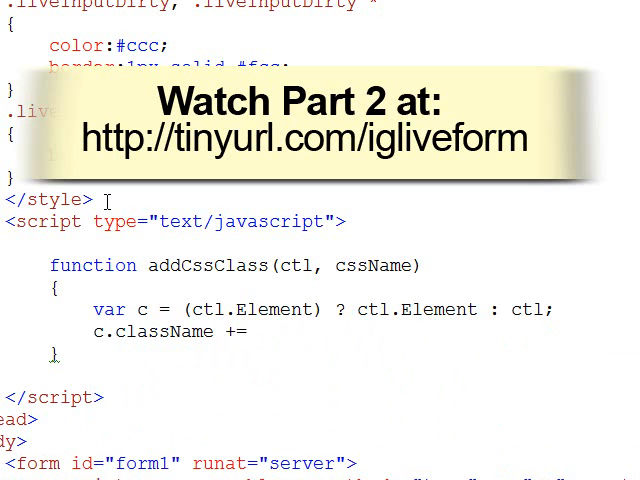
pyautogui.write('(" "')
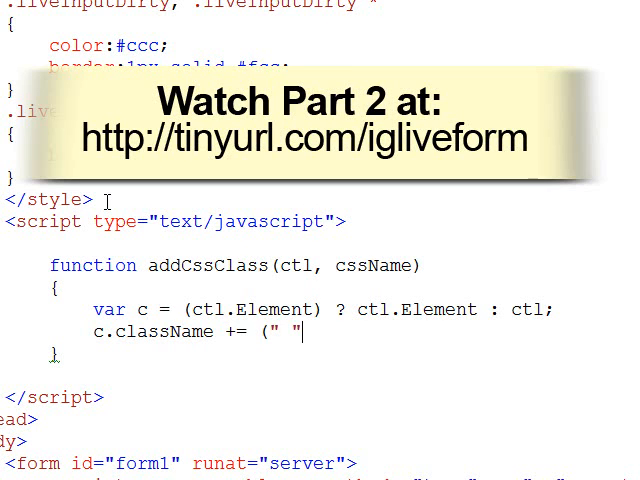
pyautogui.write('+')
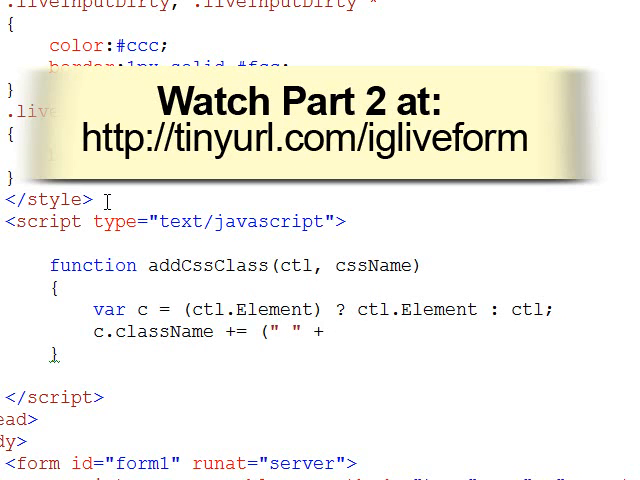
pyautogui.write('cssName')
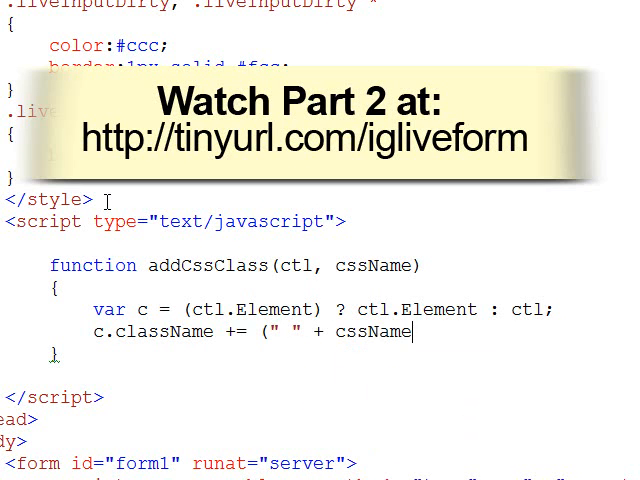
pyautogui.write('+ "')
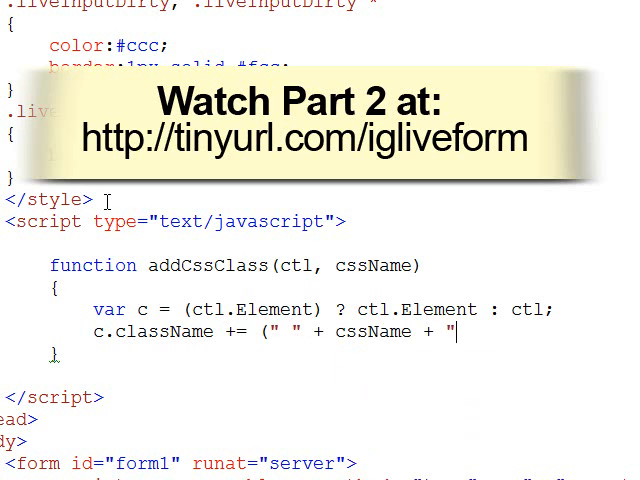